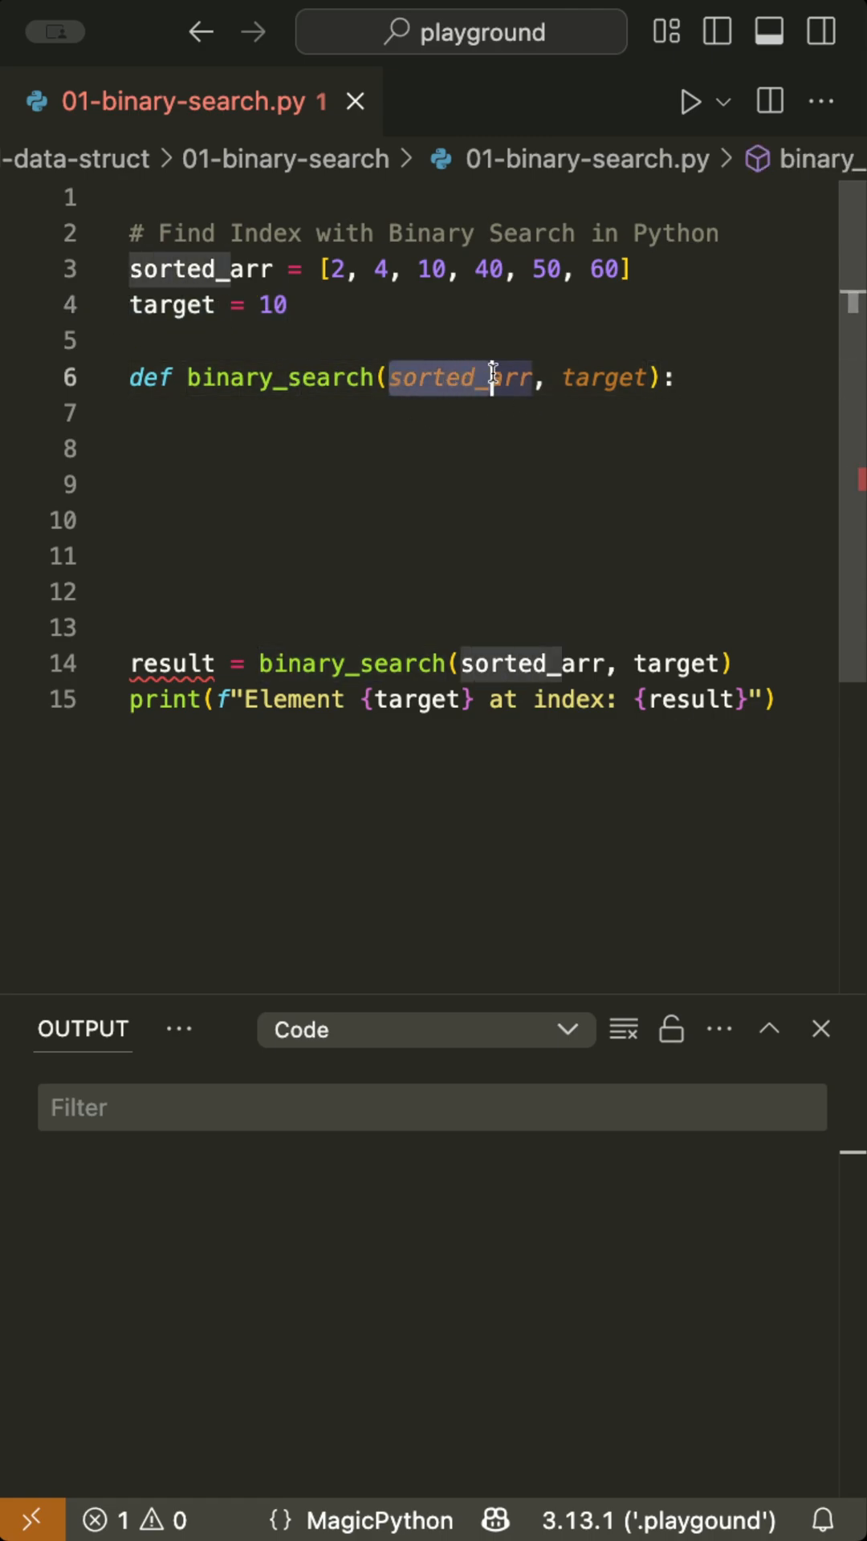
- Initialise left, right = 0, len(sorted_arr) - 1 and open the loop 'while left <= right:'
{"action": "type", "text": "left, right = 0, len(sorted_arr) - 1"}
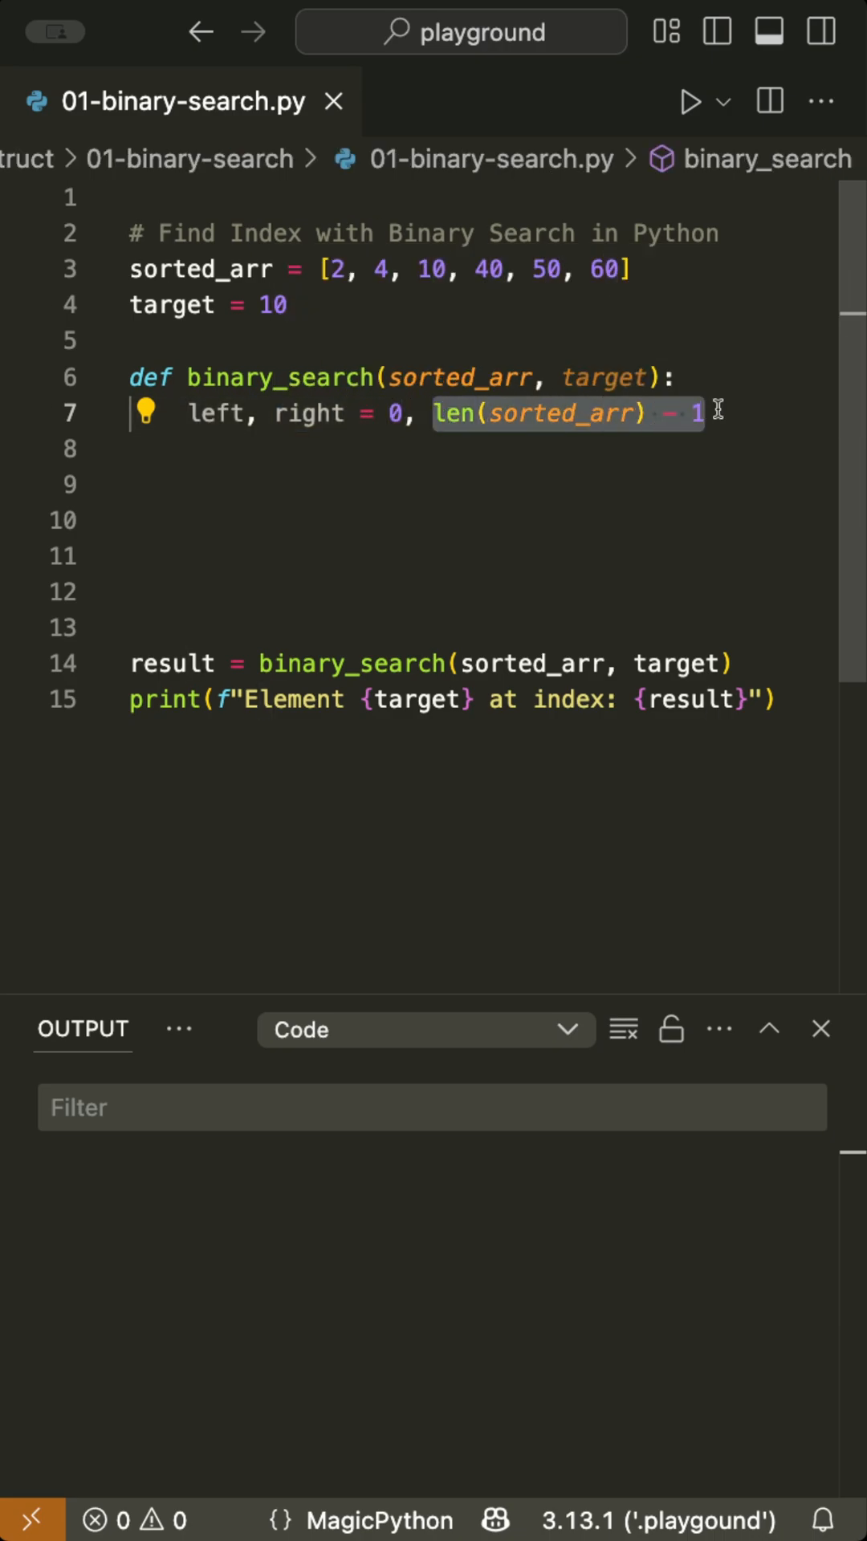
{"action": "type", "text": "while left <= right:"}
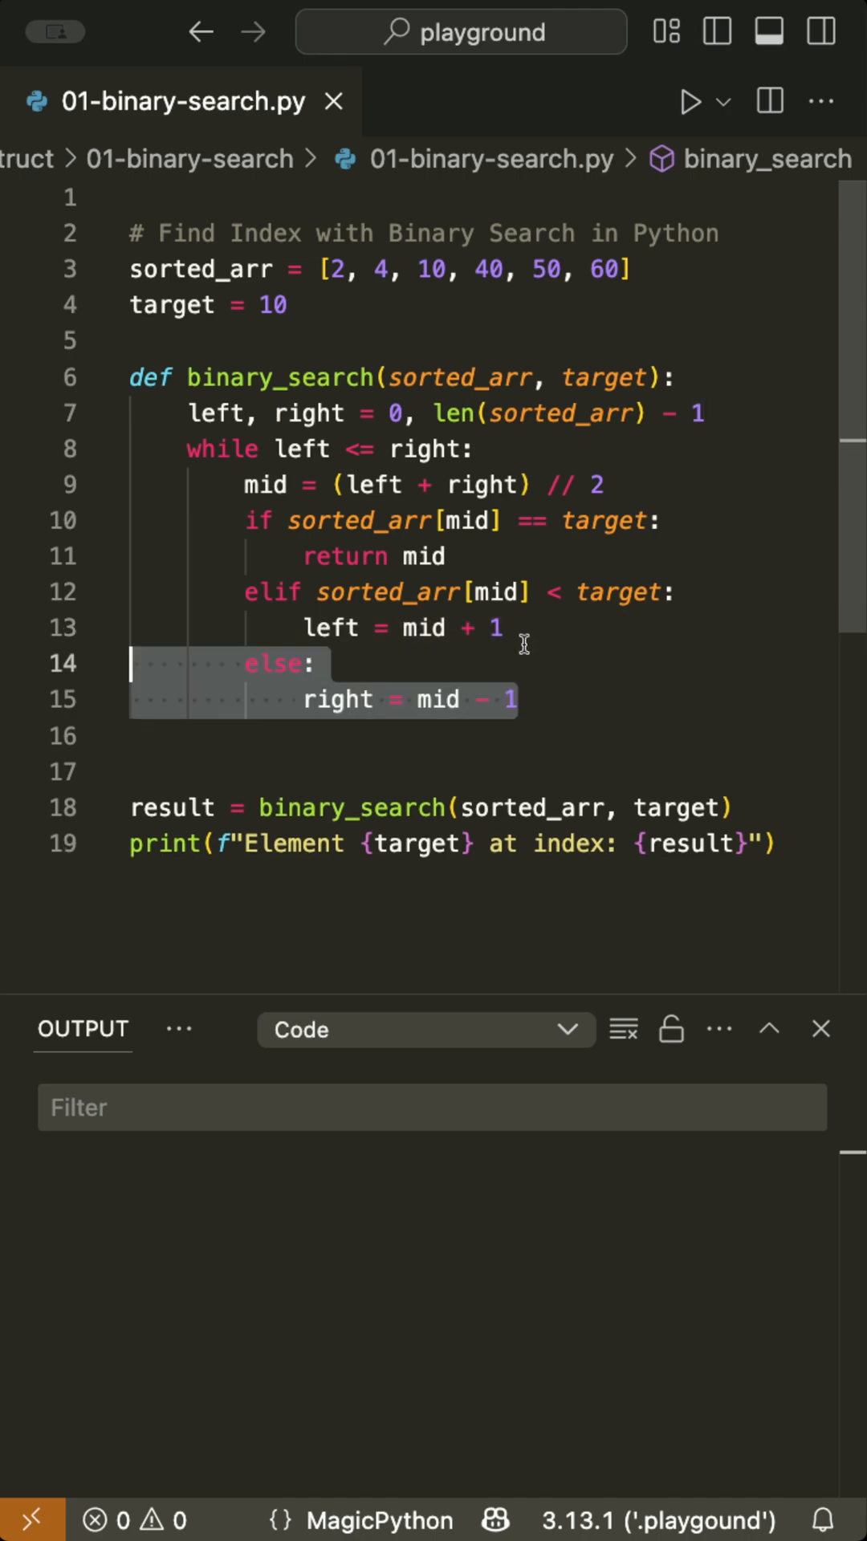
- Place the cursor after the else branch to add 'return None' following the while loop
{"action": "left_click", "coordinate": [314, 664]}
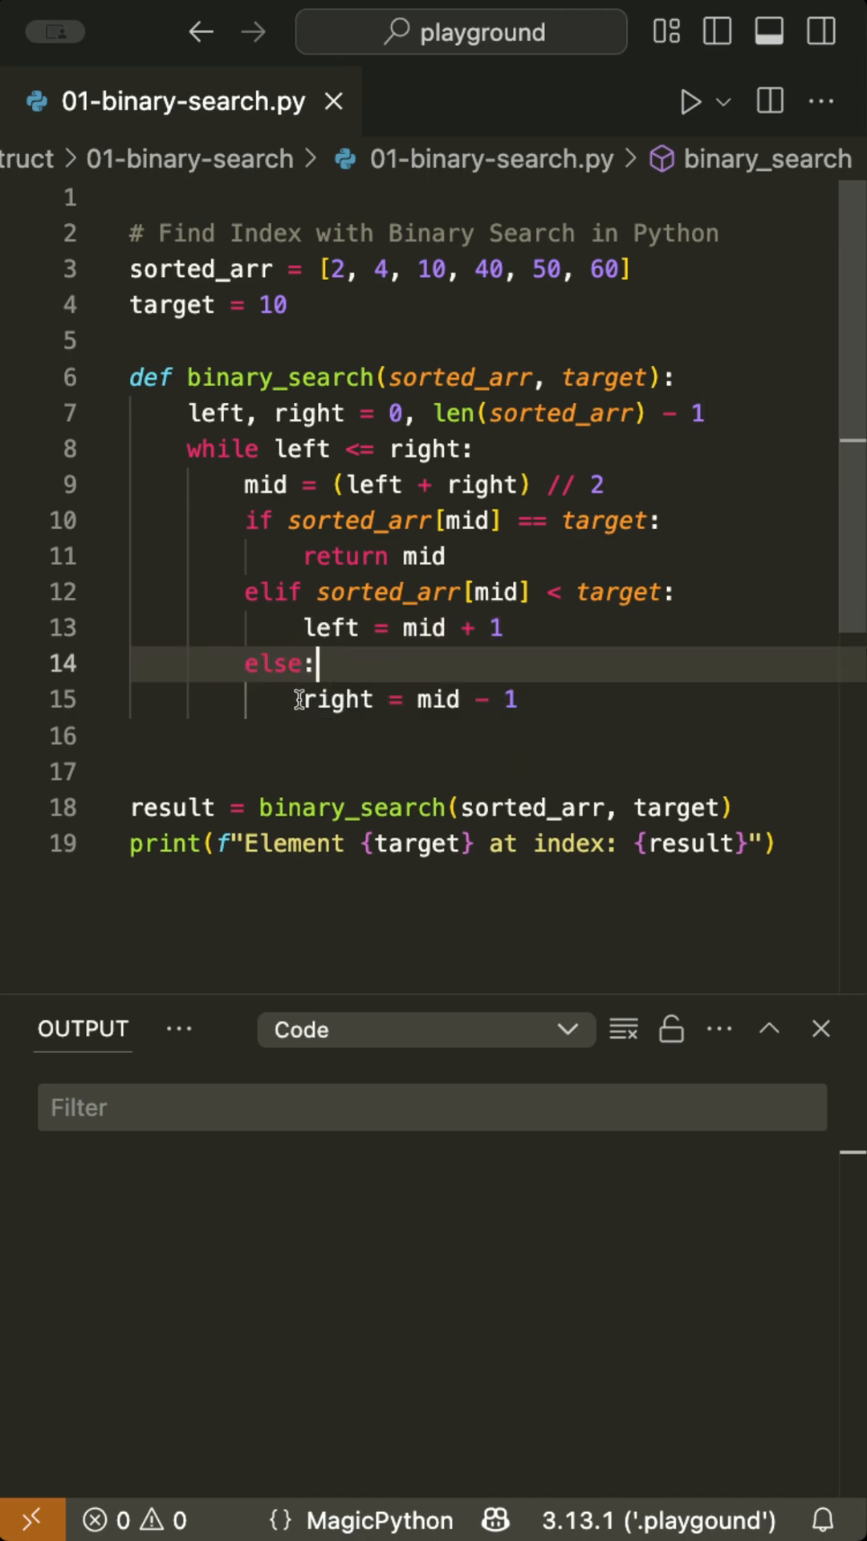
{"action": "double_click", "coordinate": [337, 699]}
{"action": "type", "text": "return None"}
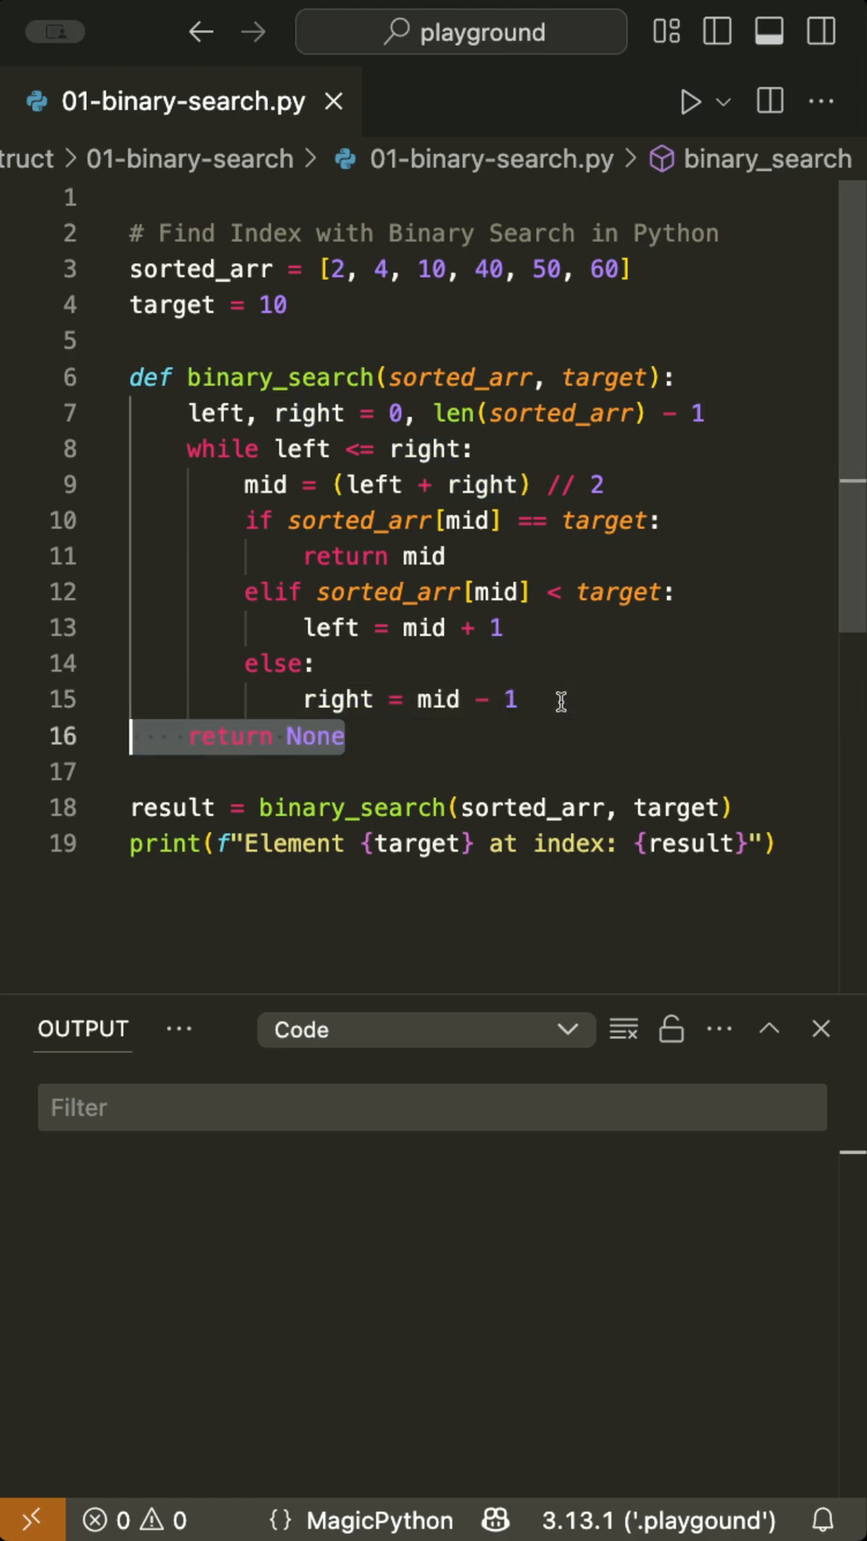
{"action": "left_click", "coordinate": [349, 736]}
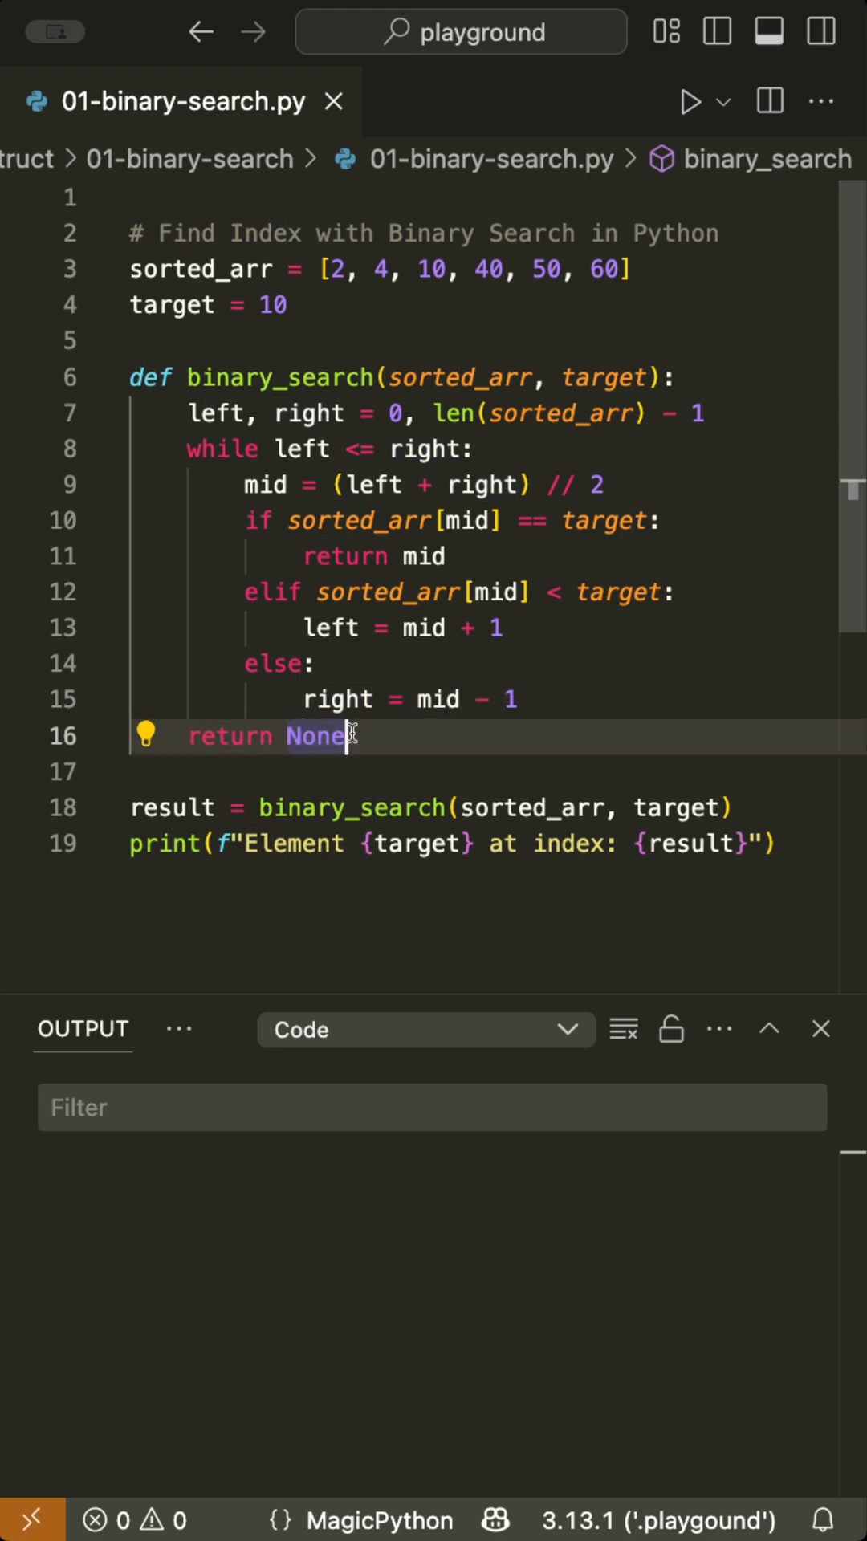
{"action": "left_click", "coordinate": [691, 101]}
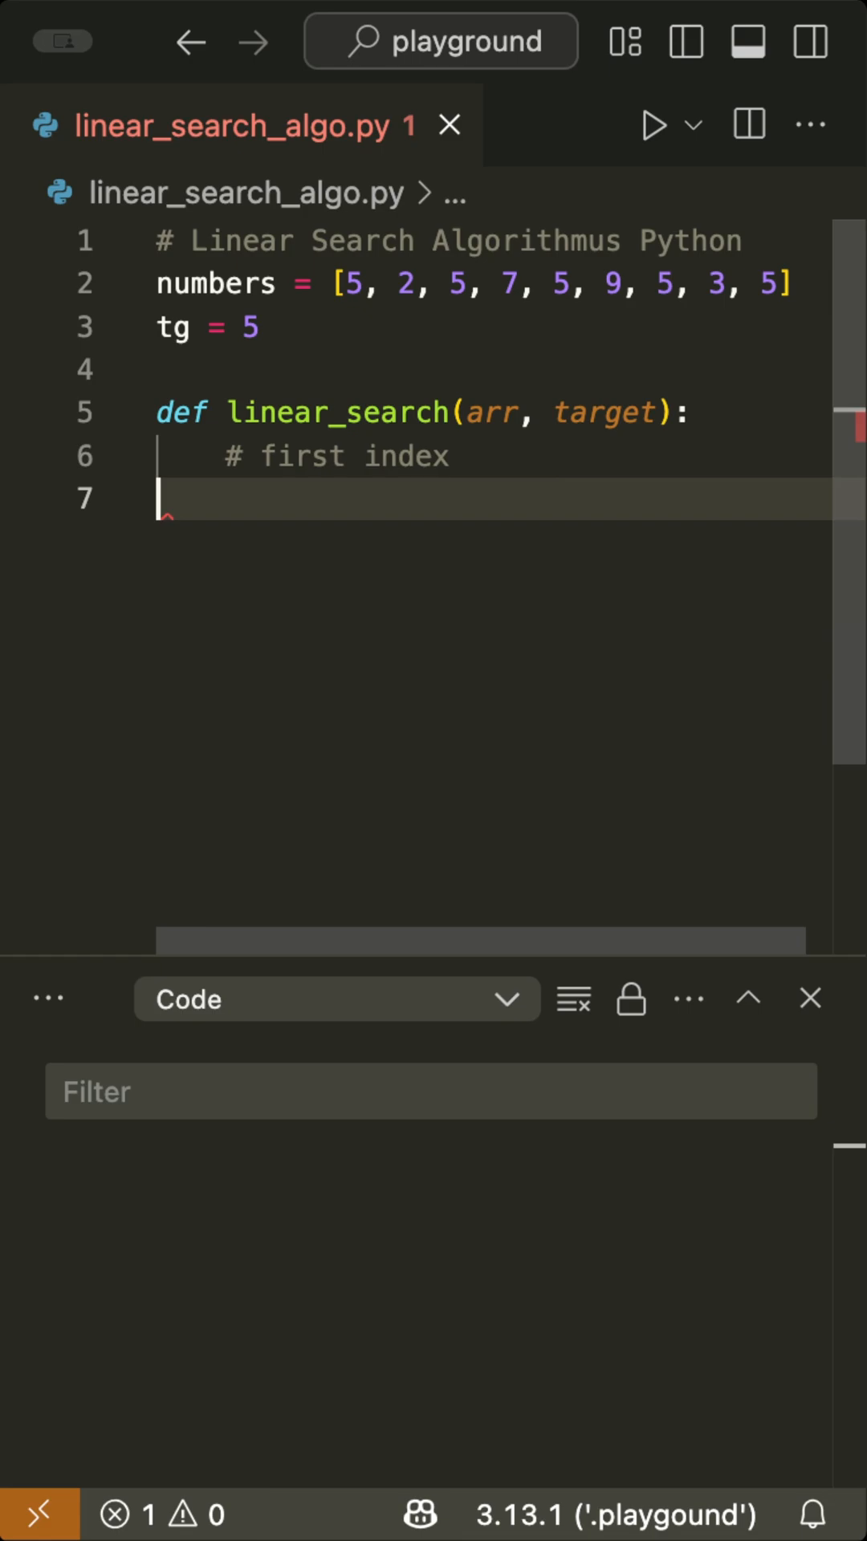
- Start linear_search's body with 'for i in range(len(arr)):'
{"action": "type", "text": "for i in range(len(arr)):"}
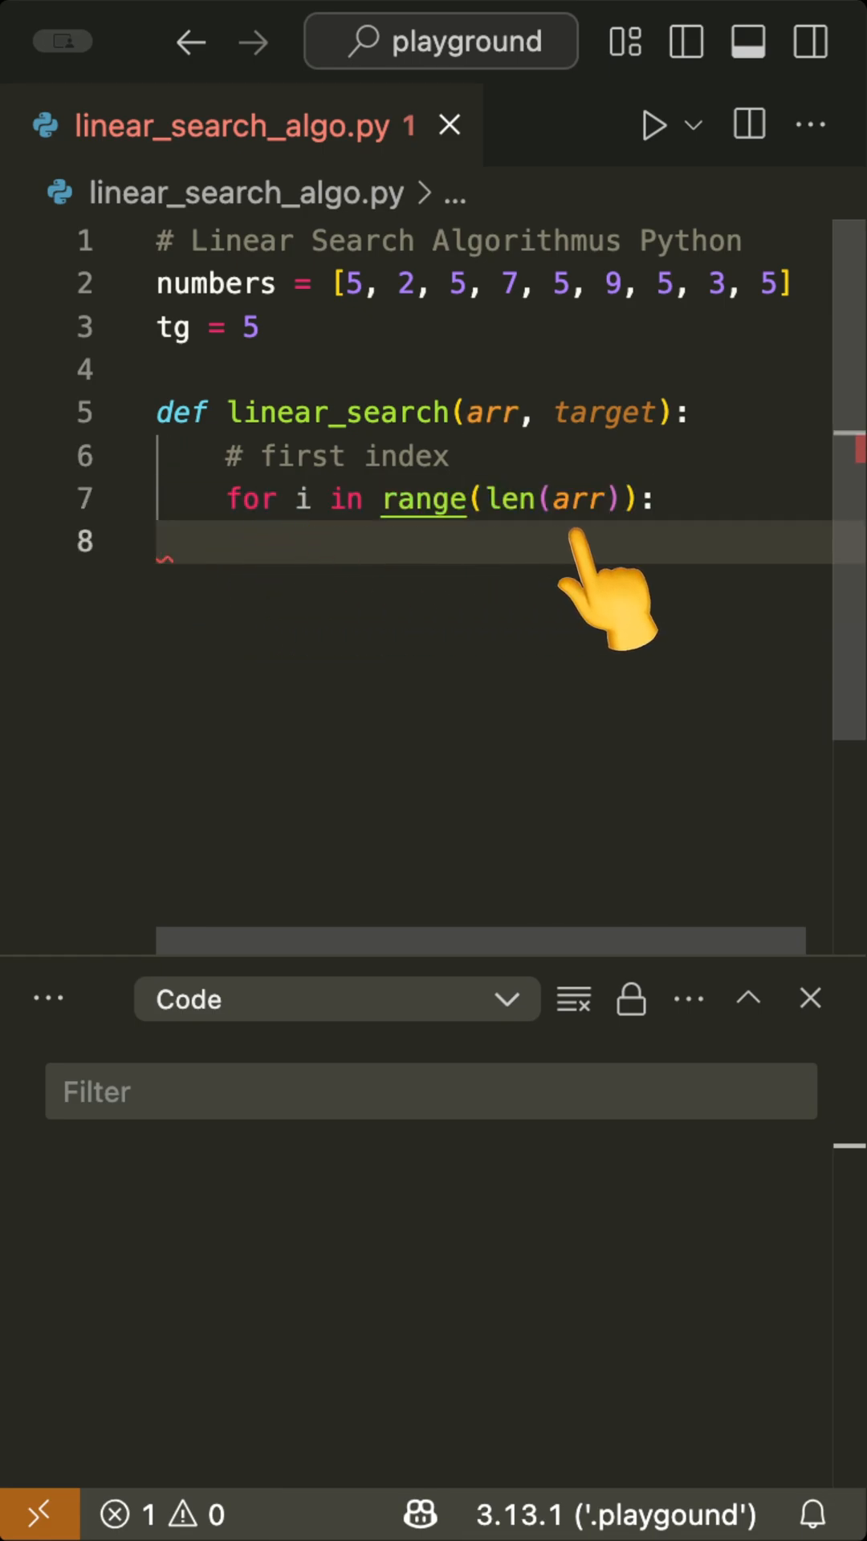
{"action": "mouse_move", "coordinate": [393, 609]}
{"action": "type", "text": "if arr[i] == target:"}
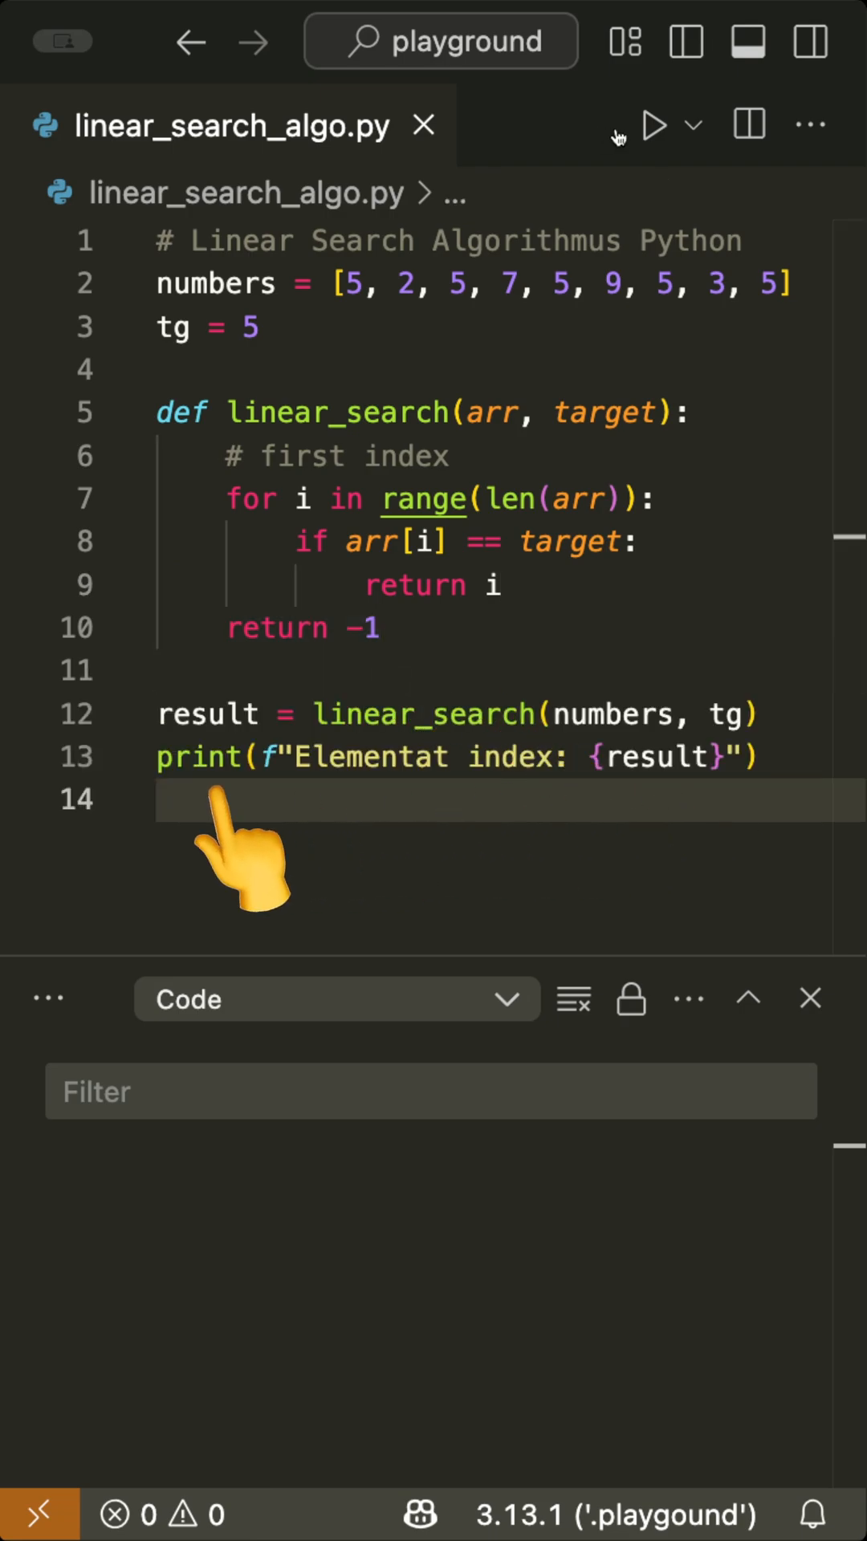
- Run linear_search_algo.py, which prints 'Elementat index: 0'
{"action": "left_click", "coordinate": [653, 123]}
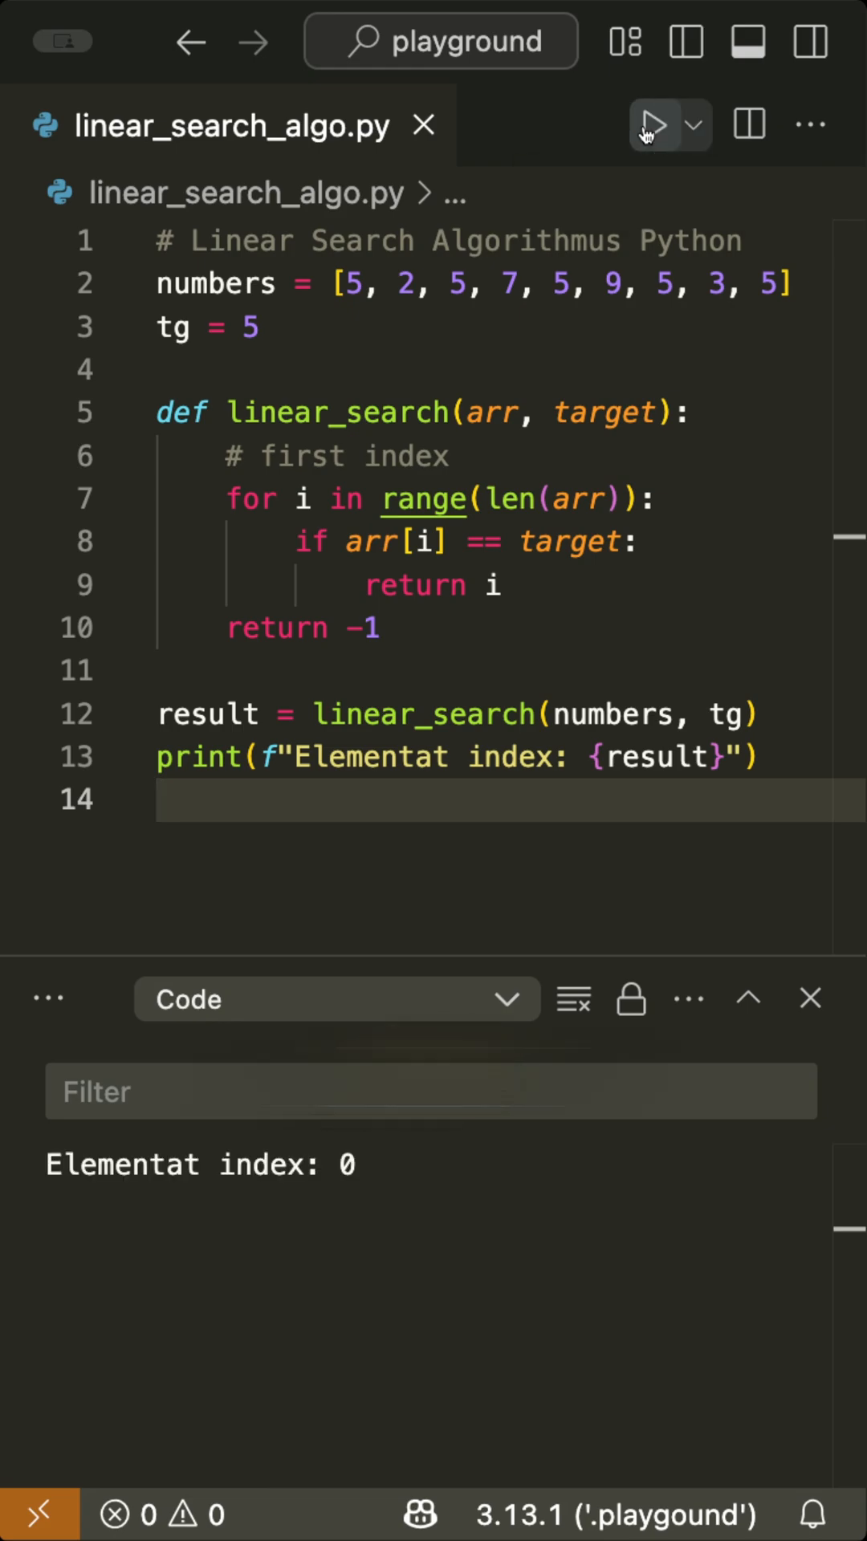
{"action": "mouse_move", "coordinate": [614, 130]}
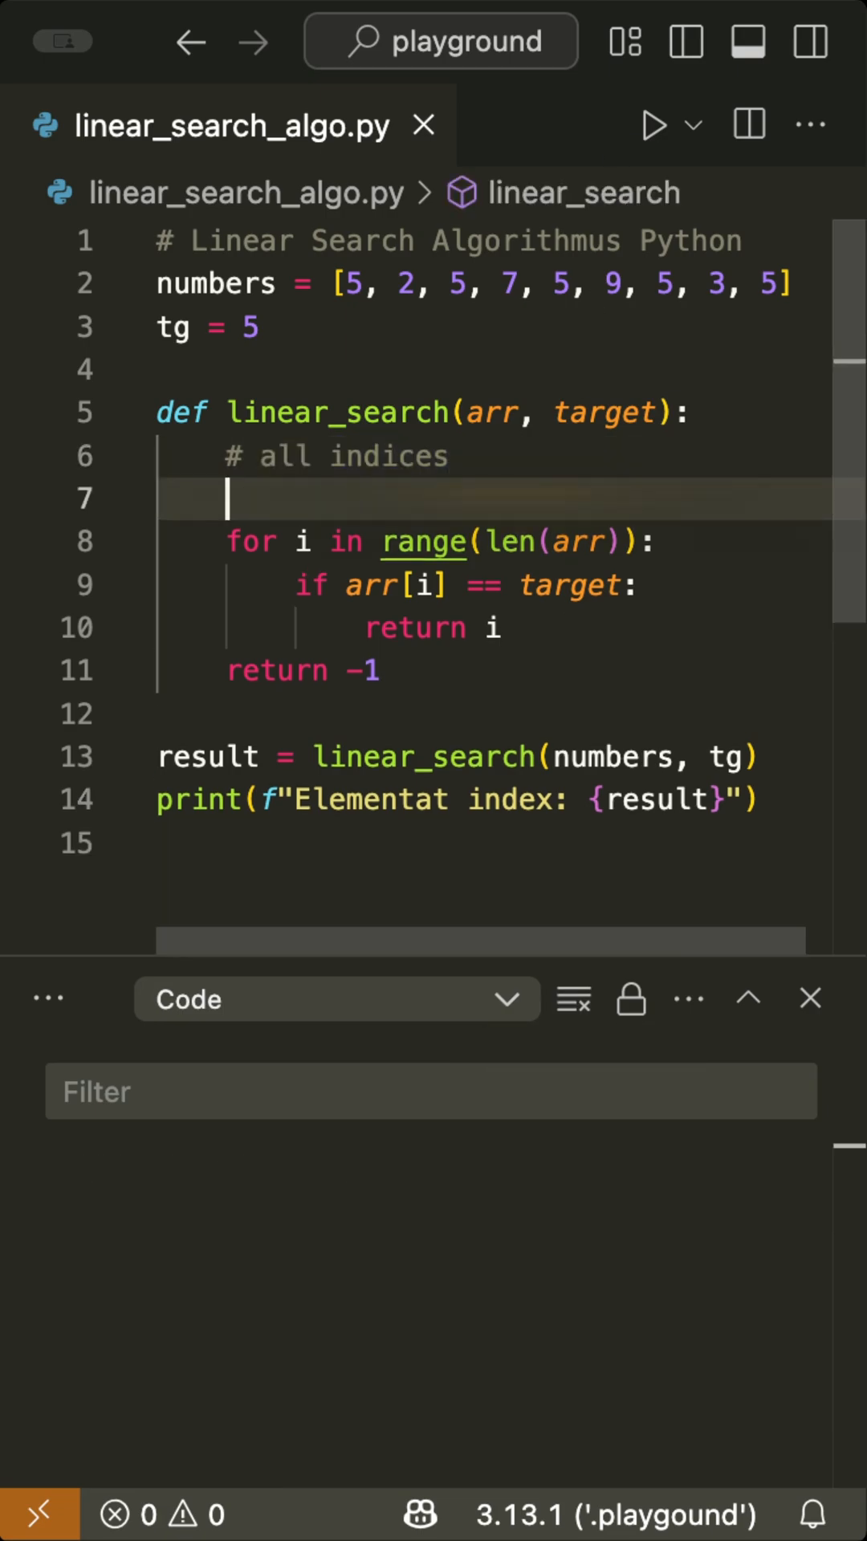
- Add 'indices = []' to collect every matching index in linear_search
{"action": "type", "text": "indices = []"}
{"action": "left_click", "coordinate": [511, 670]}
{"action": "type", "text": "indices if indices else "}
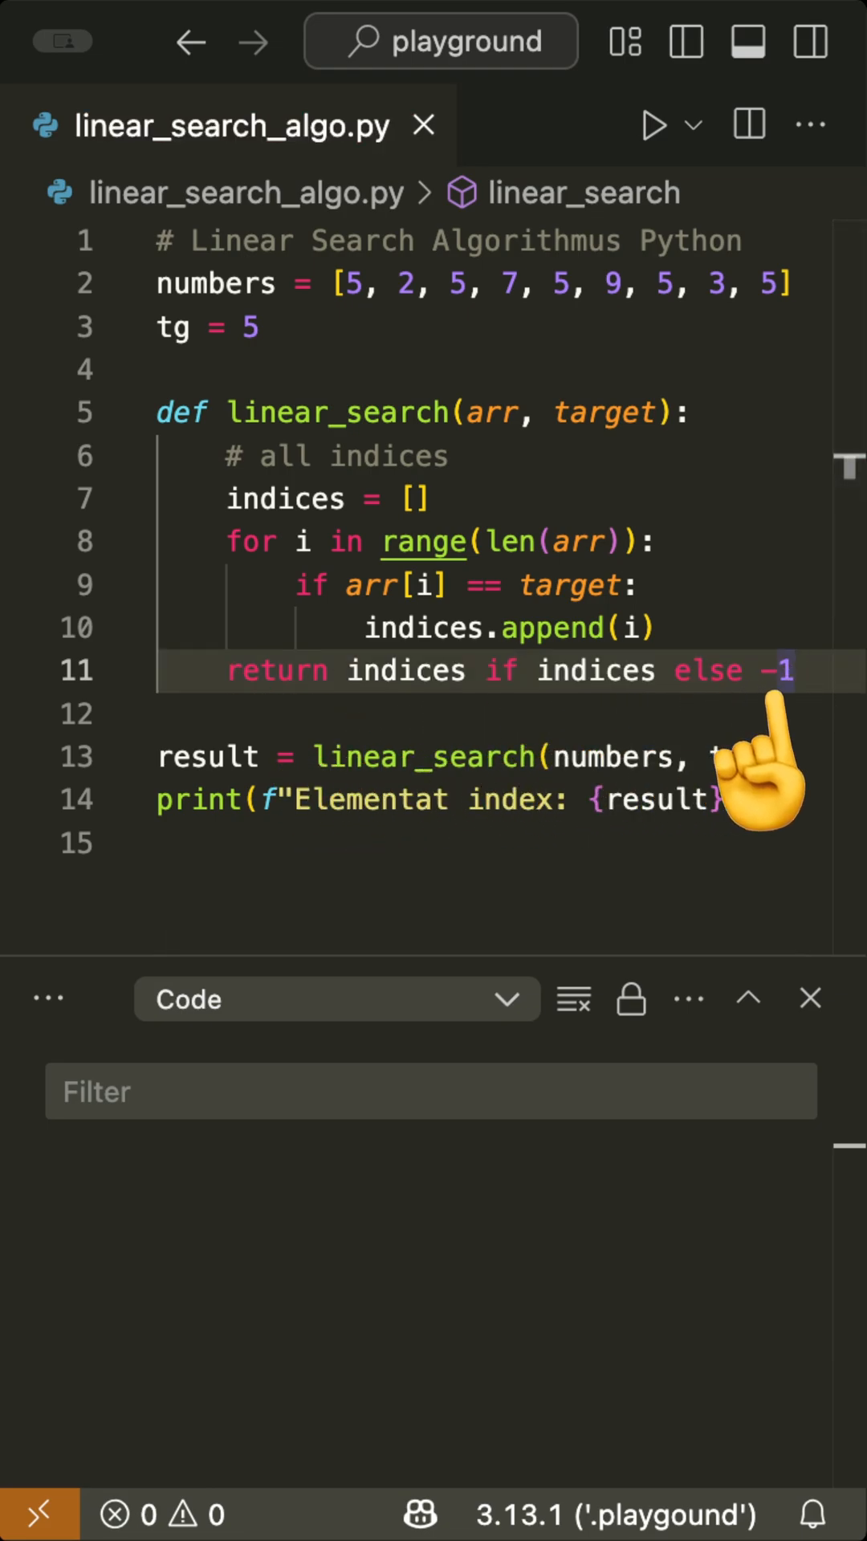
- Run the updated script, printing 'Elementat index: [0, 2, 4, 6, 8]'
{"action": "left_click", "coordinate": [651, 125]}
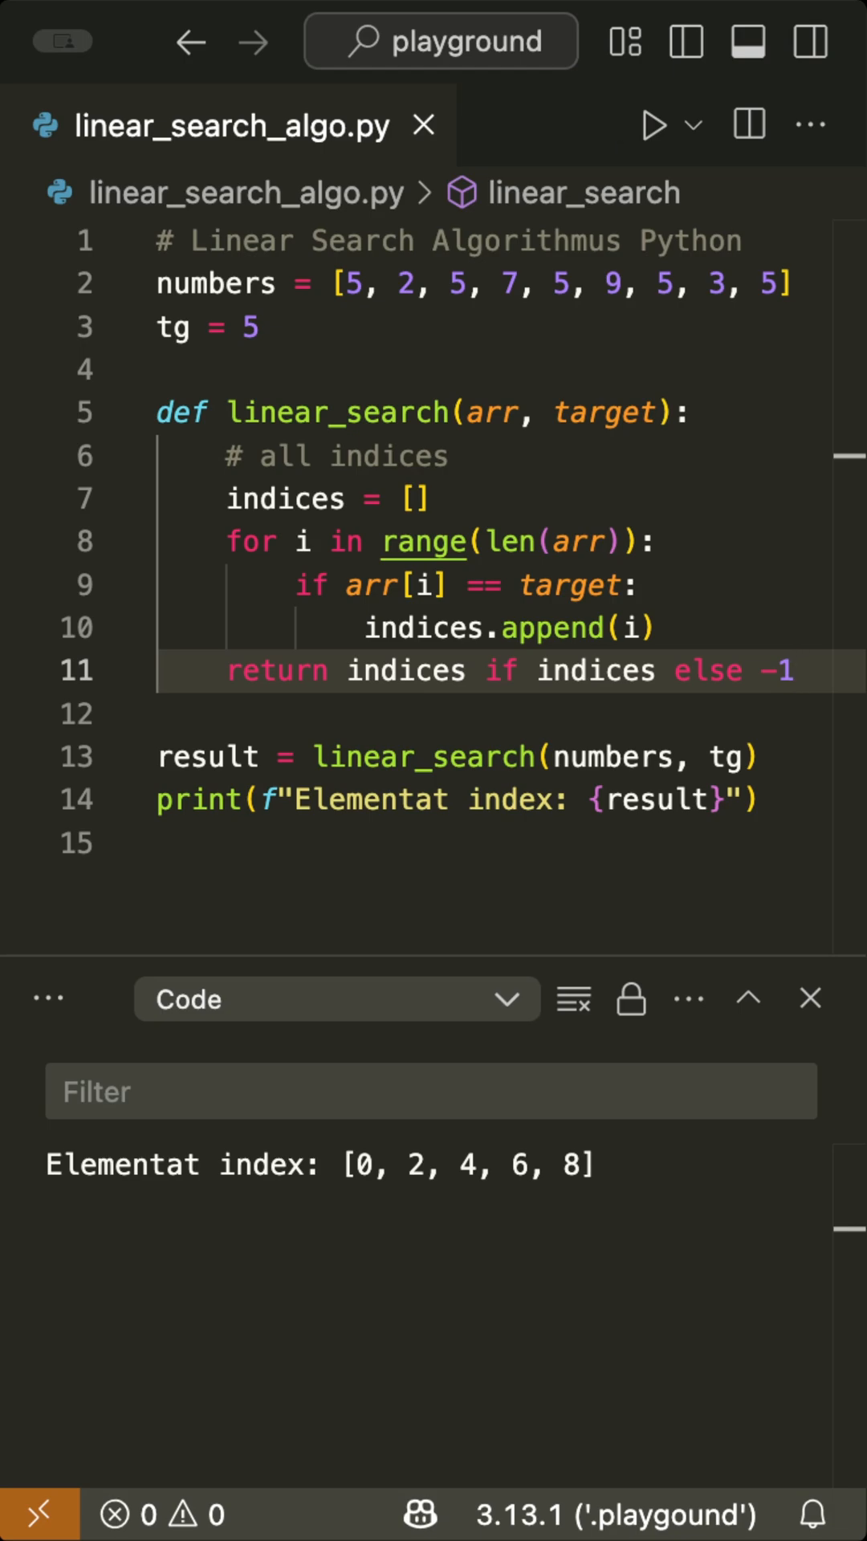
{"action": "mouse_move", "coordinate": [614, 126]}
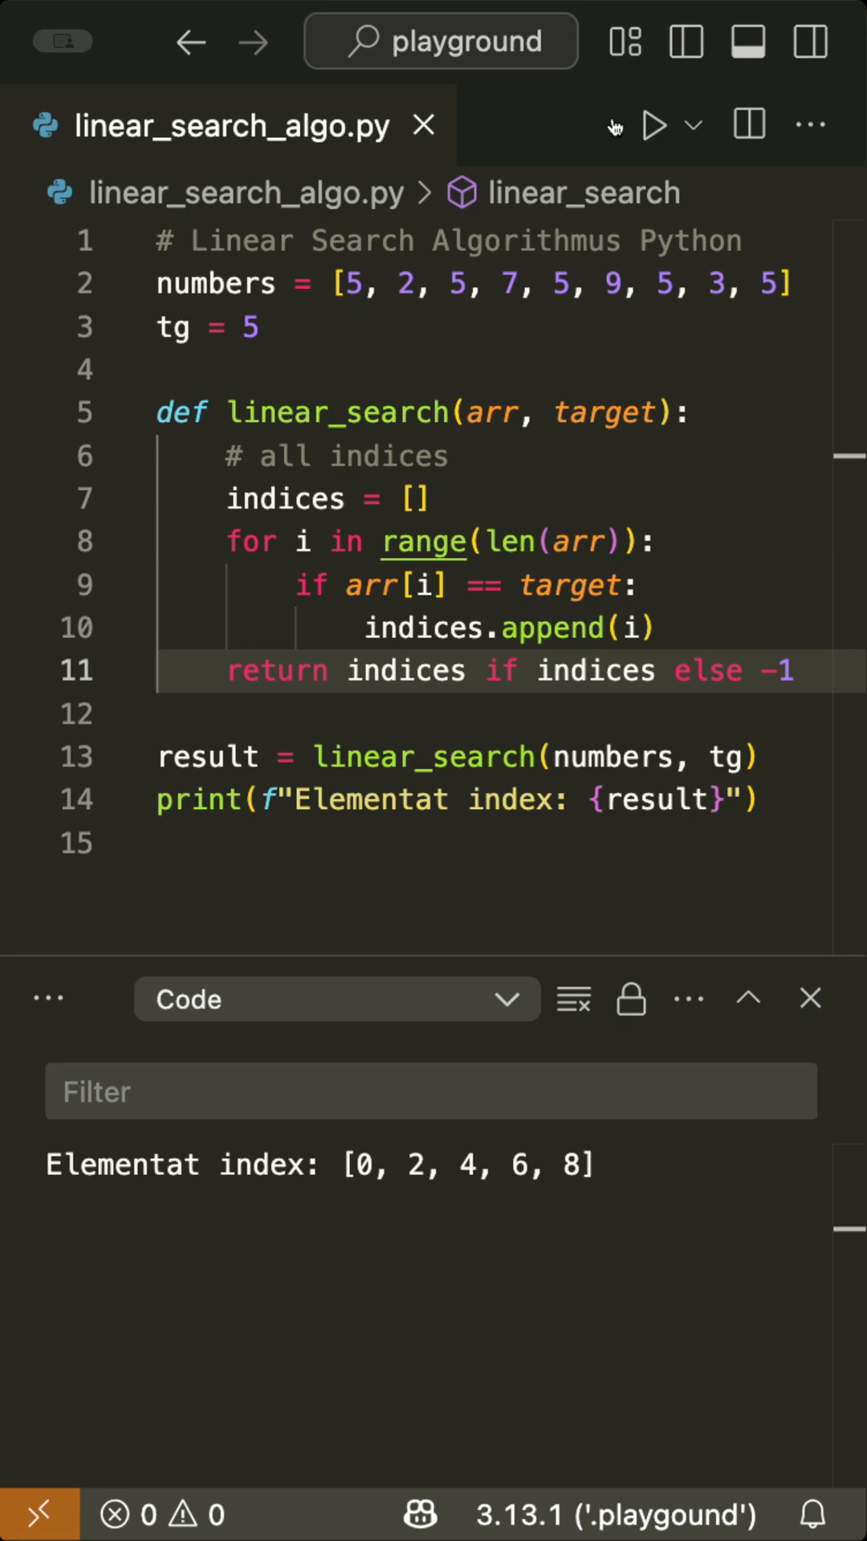